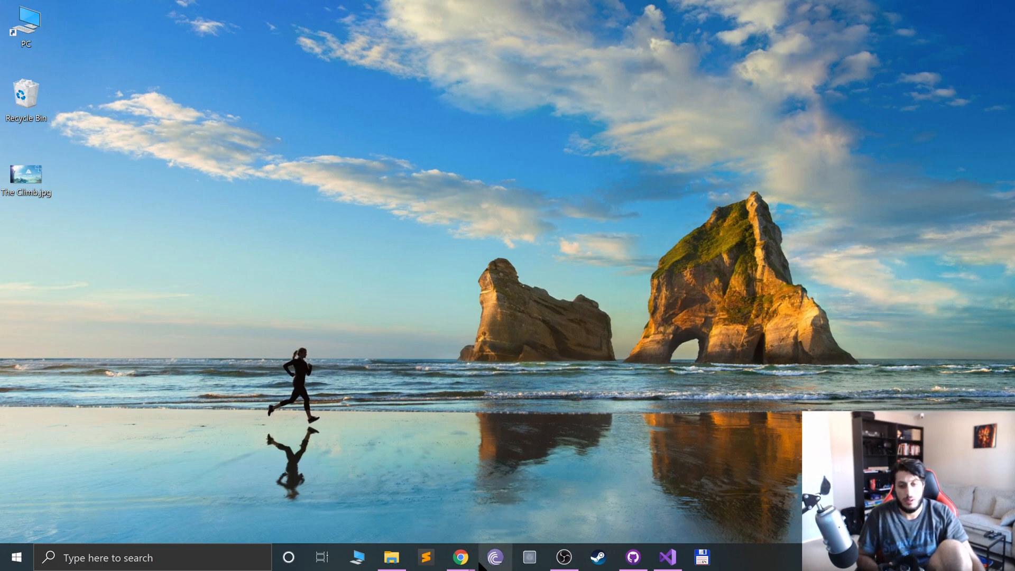
- Open Chrome from the taskbar to reach the Oculus casting page
click(459, 556)
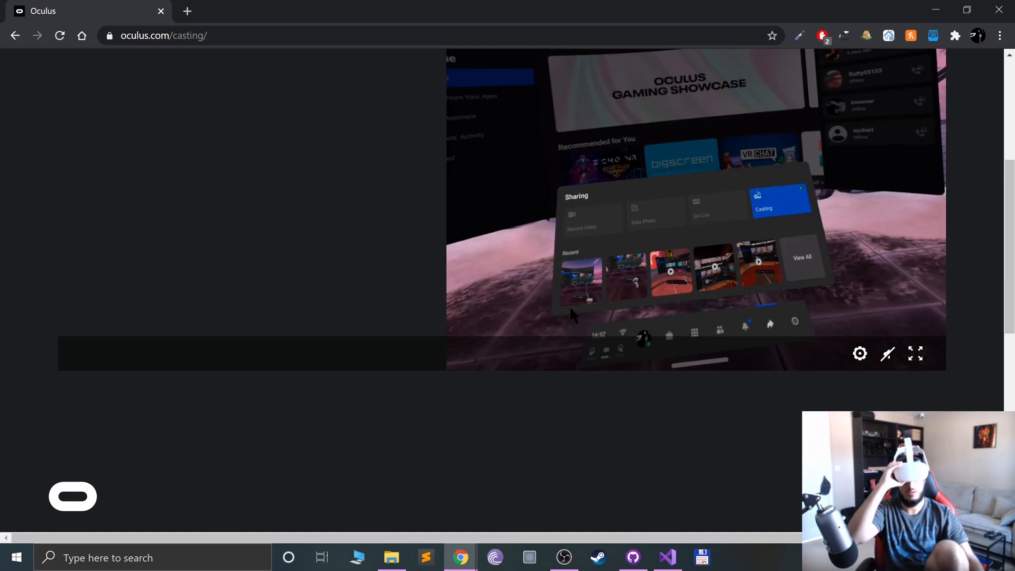
- Make the cast headset view fullscreen and check the headset Settings About page
click(915, 353)
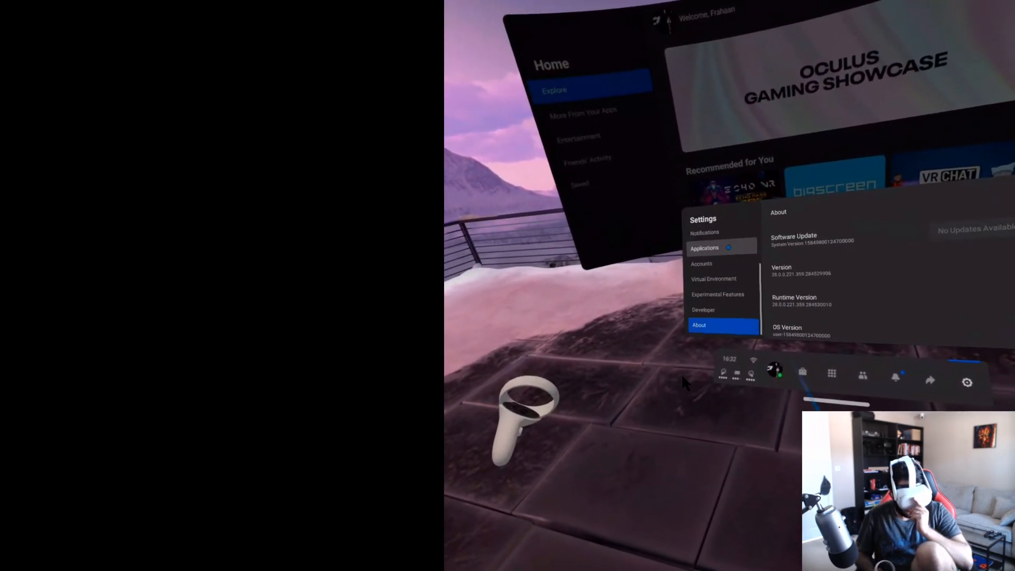
click(717, 298)
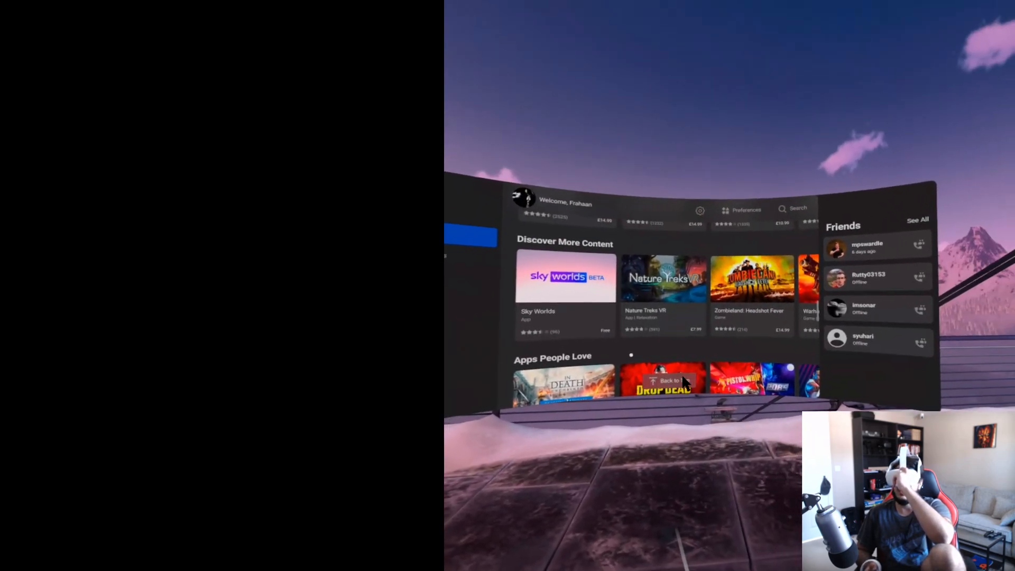
- Scroll the Explore feed past Play Rift Apps on Quest to Discover More Content
scroll(down, 3)
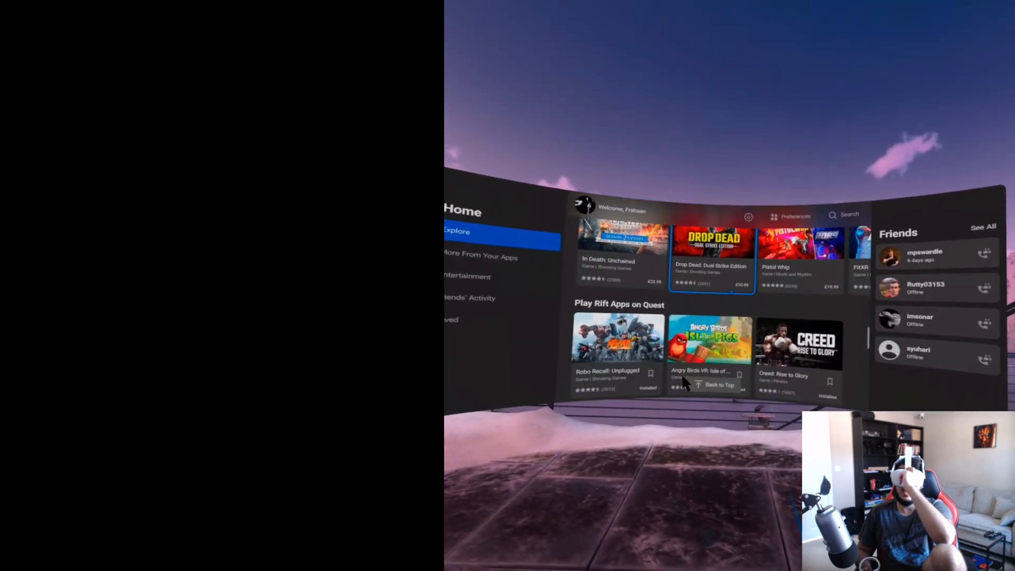
scroll(down, 3)
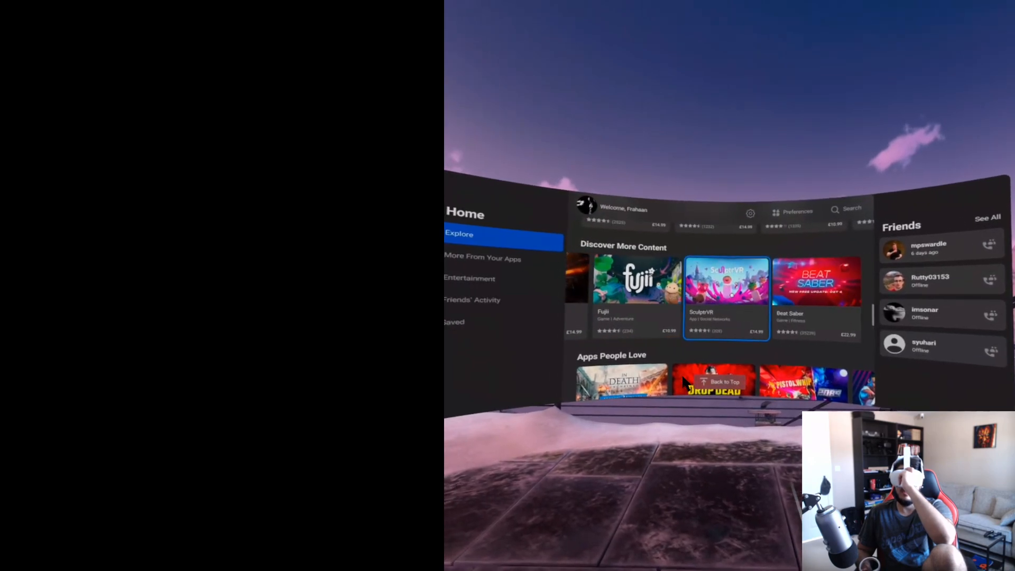